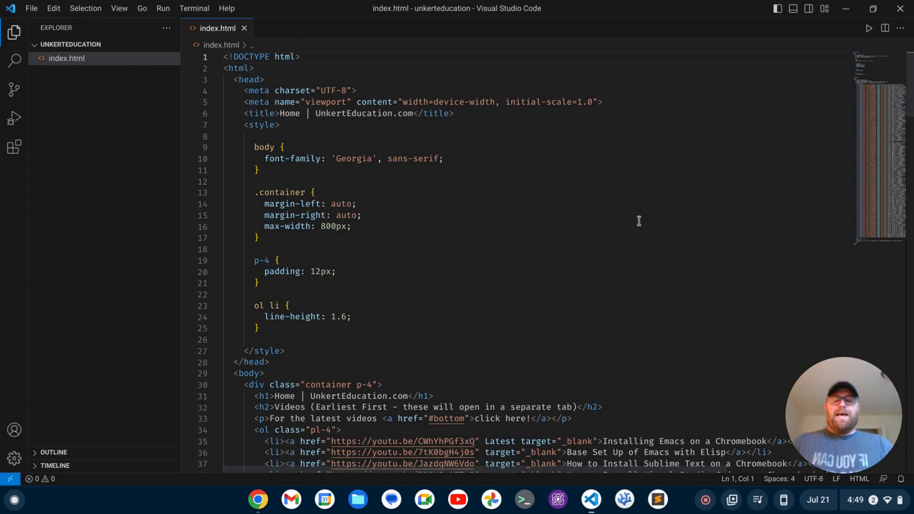
Hide the activity bar via the command palette, searching 'toggle ac'.
{"action": "key", "text": "Ctrl+Shift+P"}
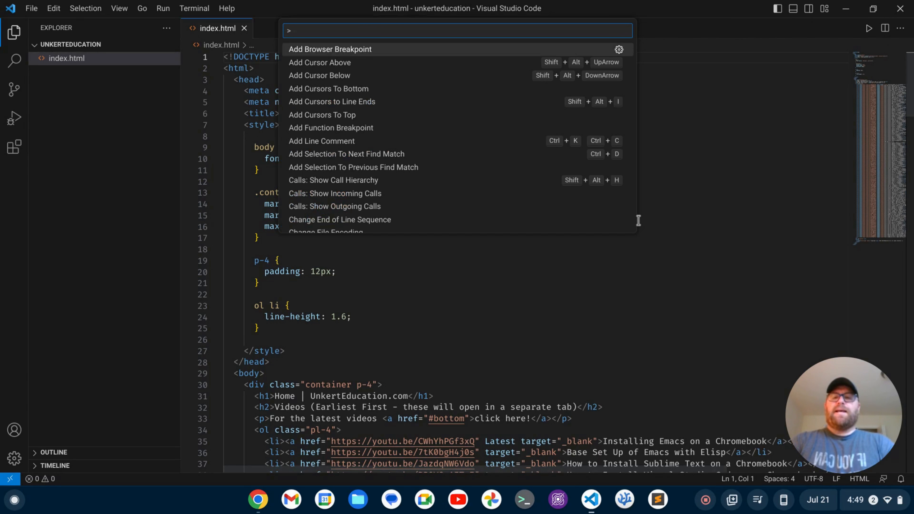
{"action": "type", "text": "toggle"}
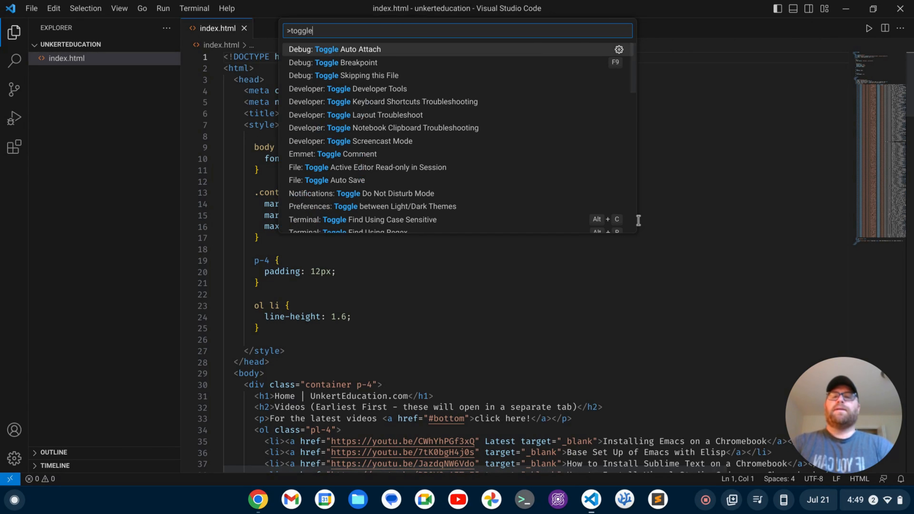
{"action": "type", "text": "ac"}
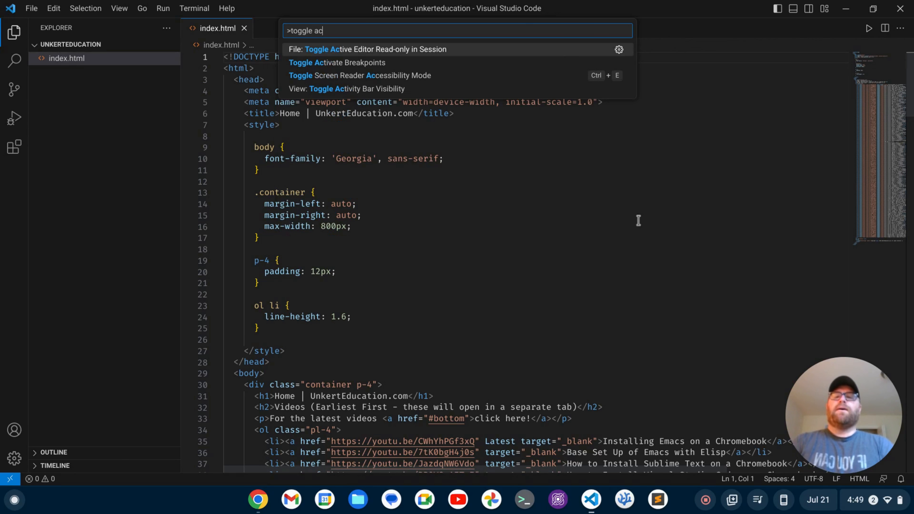
{"action": "key", "text": "Down"}
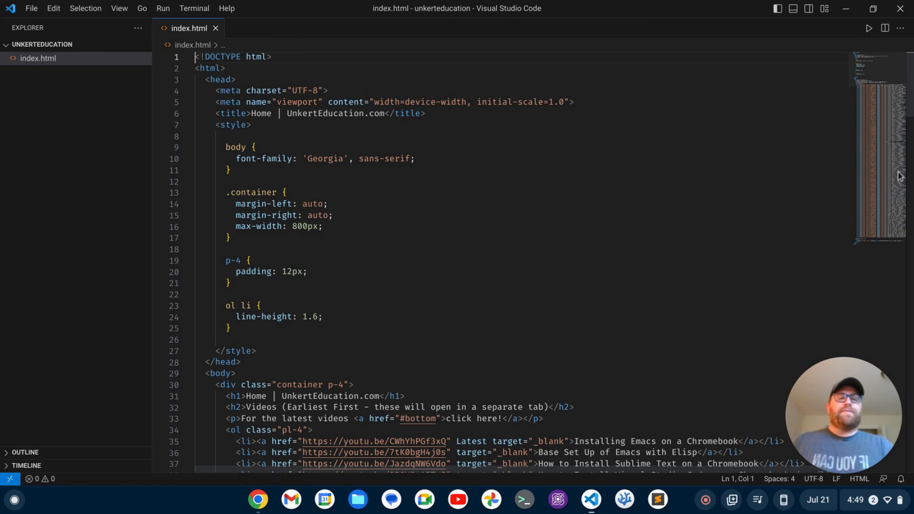
{"action": "mouse_move", "coordinate": [680, 193]}
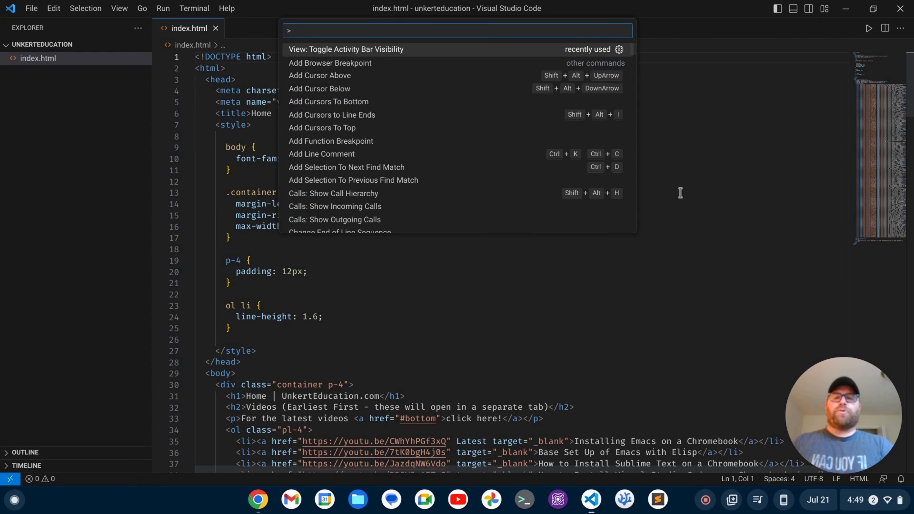
Filter the command palette to 'mini' for the View: Toggle Minimap command.
{"action": "type", "text": "mini"}
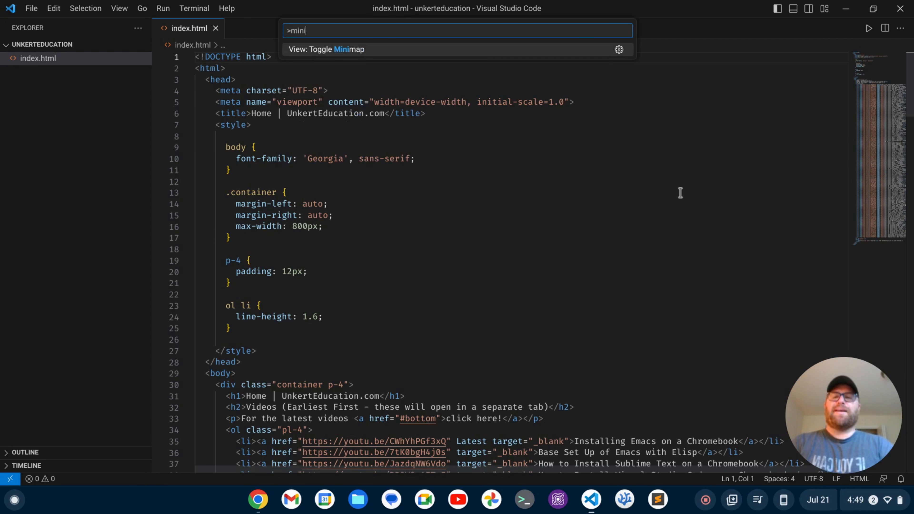
{"action": "mouse_move", "coordinate": [306, 52]}
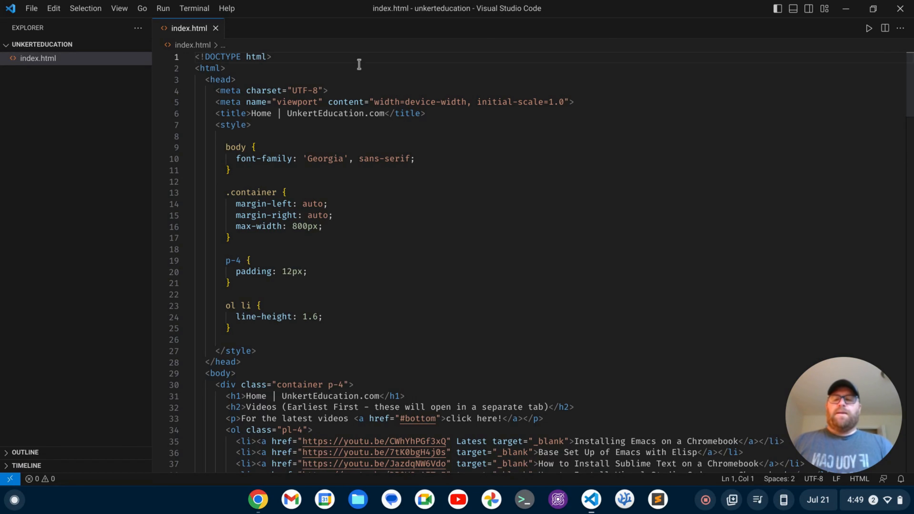
{"action": "mouse_move", "coordinate": [431, 205]}
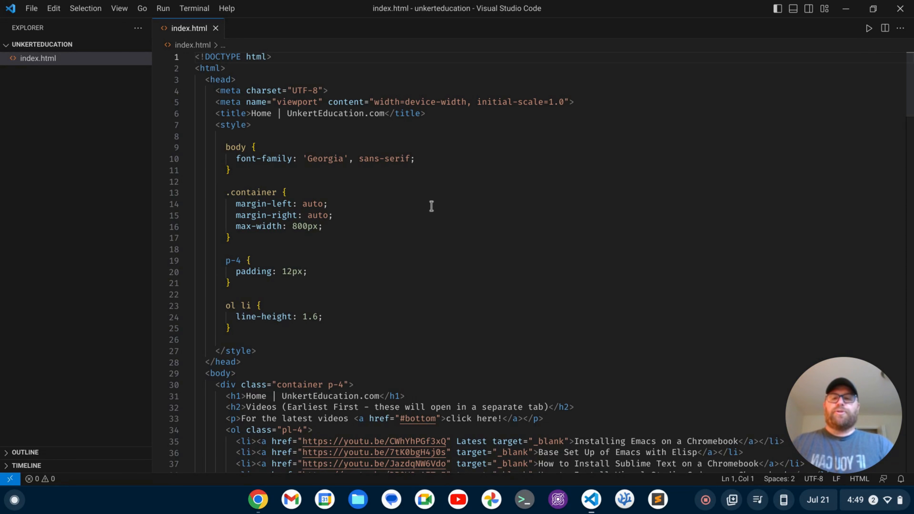
Hide the status bar via the command palette, searching 'statu'.
{"action": "key", "text": "ctrl+shift+p"}
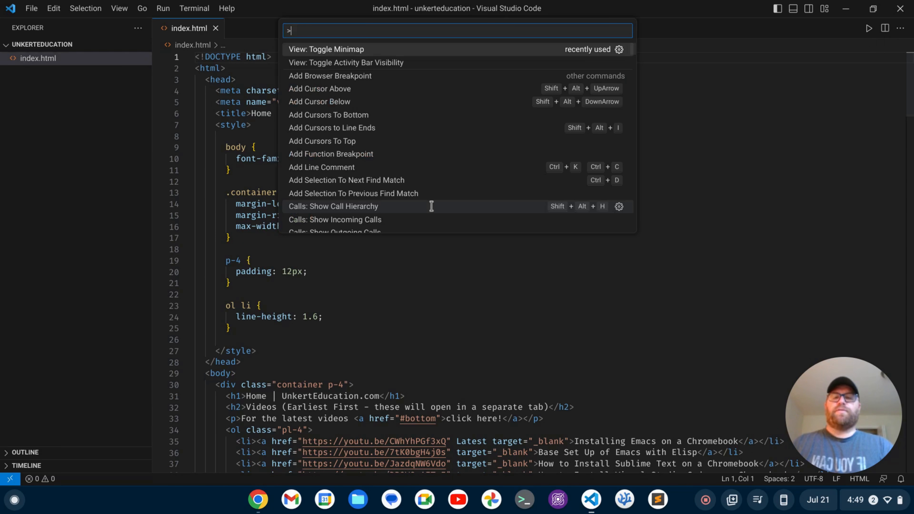
{"action": "type", "text": "st"}
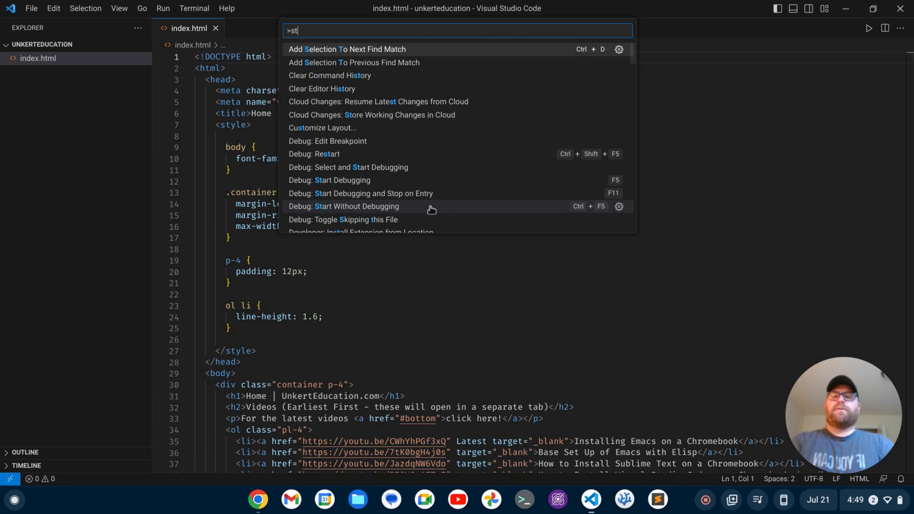
{"action": "type", "text": "atu"}
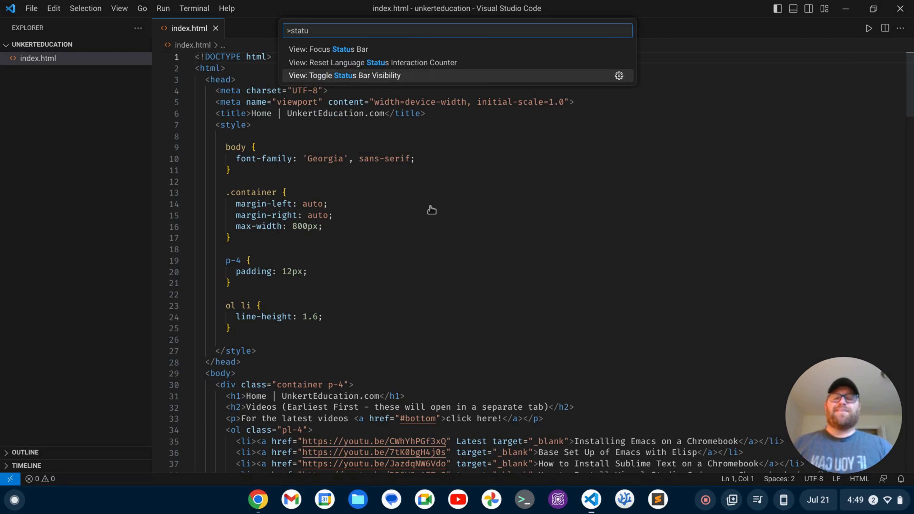
{"action": "key", "text": "Escape"}
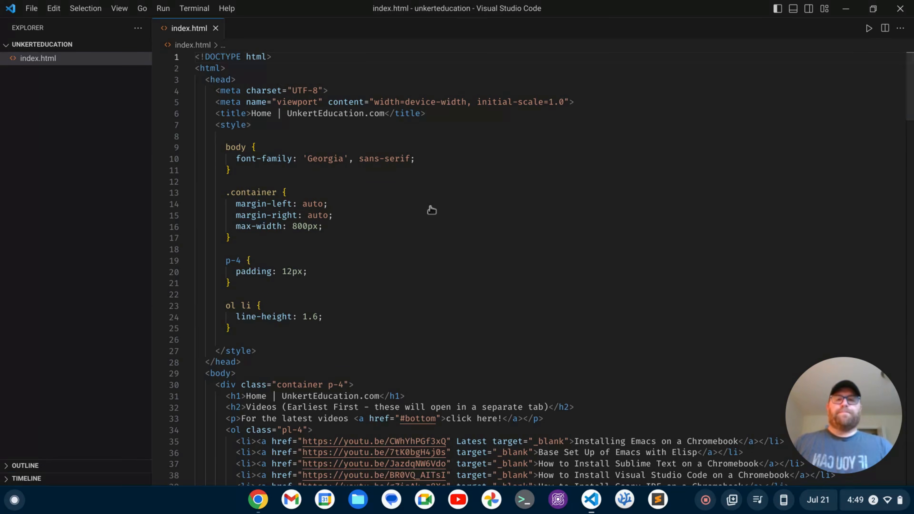
{"action": "left_click", "coordinate": [776, 8]}
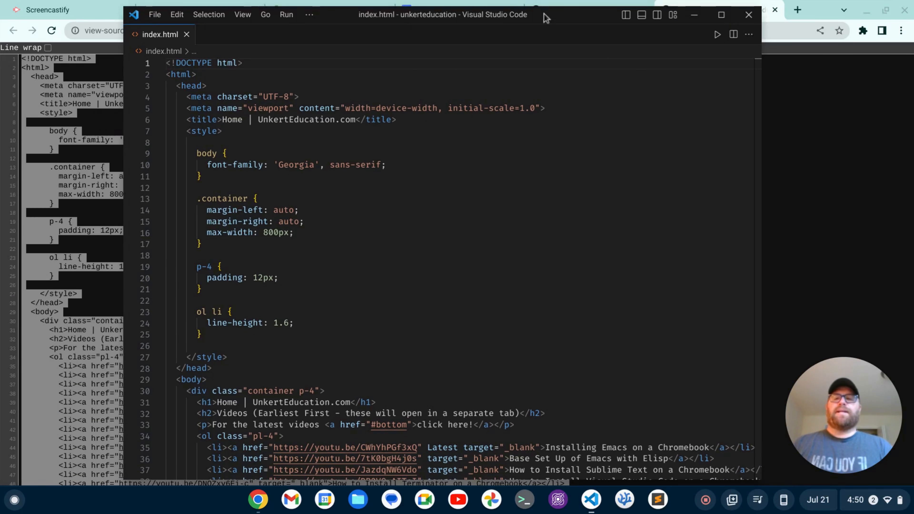
{"action": "mouse_move", "coordinate": [527, 172]}
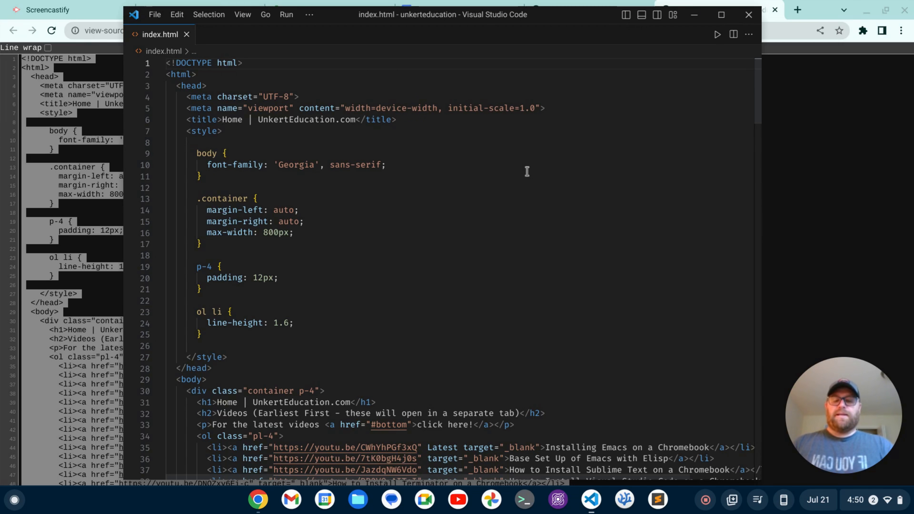
{"action": "type", "text": "z"}
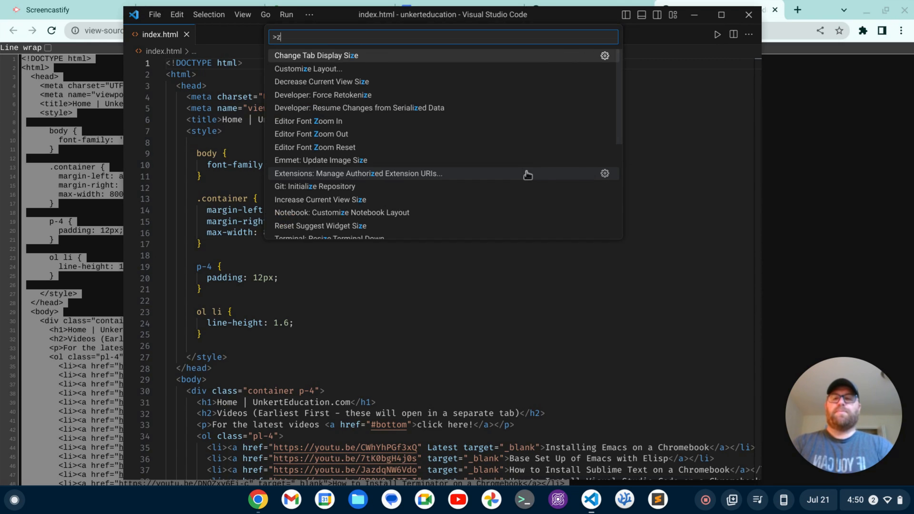
{"action": "type", "text": "en"}
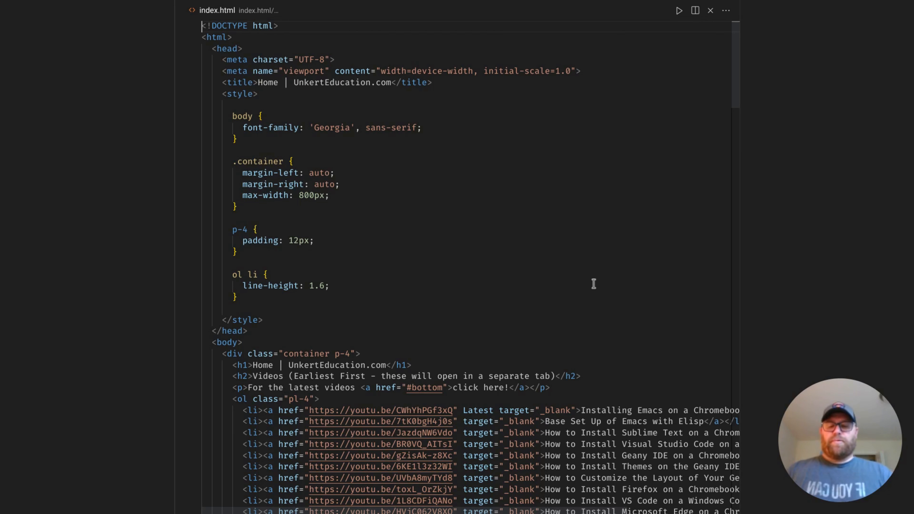
{"action": "key", "text": "Ctrl+Shift+P"}
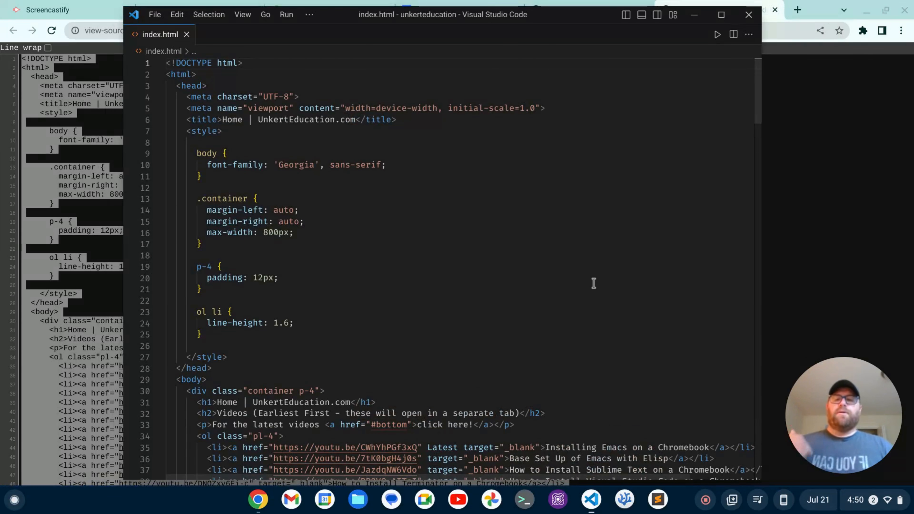
Reopen the command palette to show the recently used view toggles.
{"action": "key", "text": "ctrl+shift+p"}
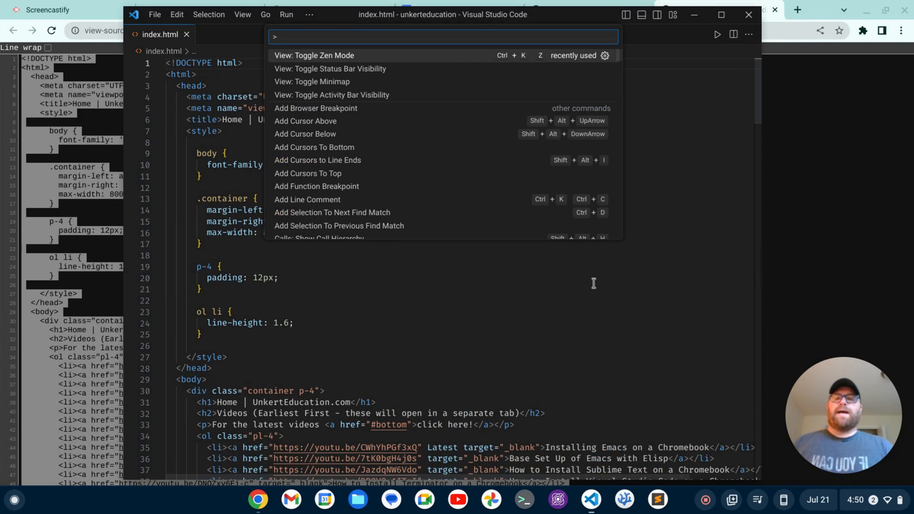
{"action": "mouse_move", "coordinate": [332, 95]}
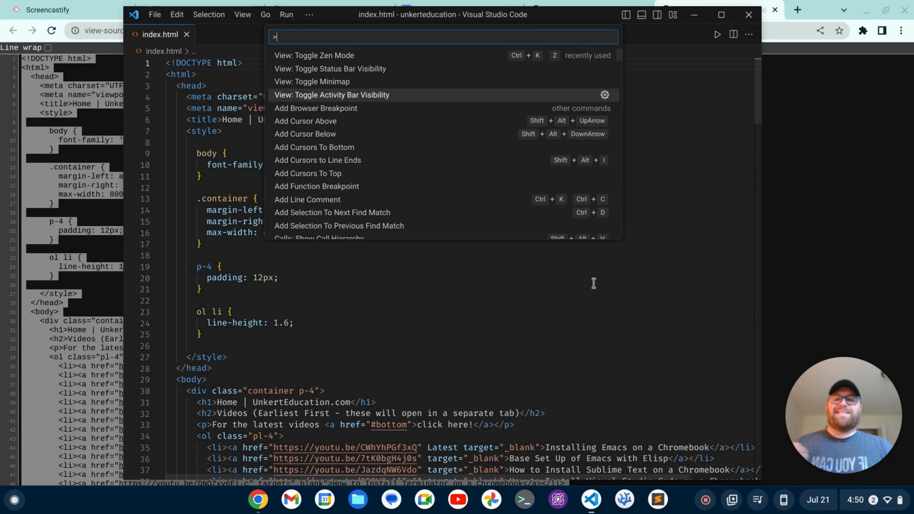